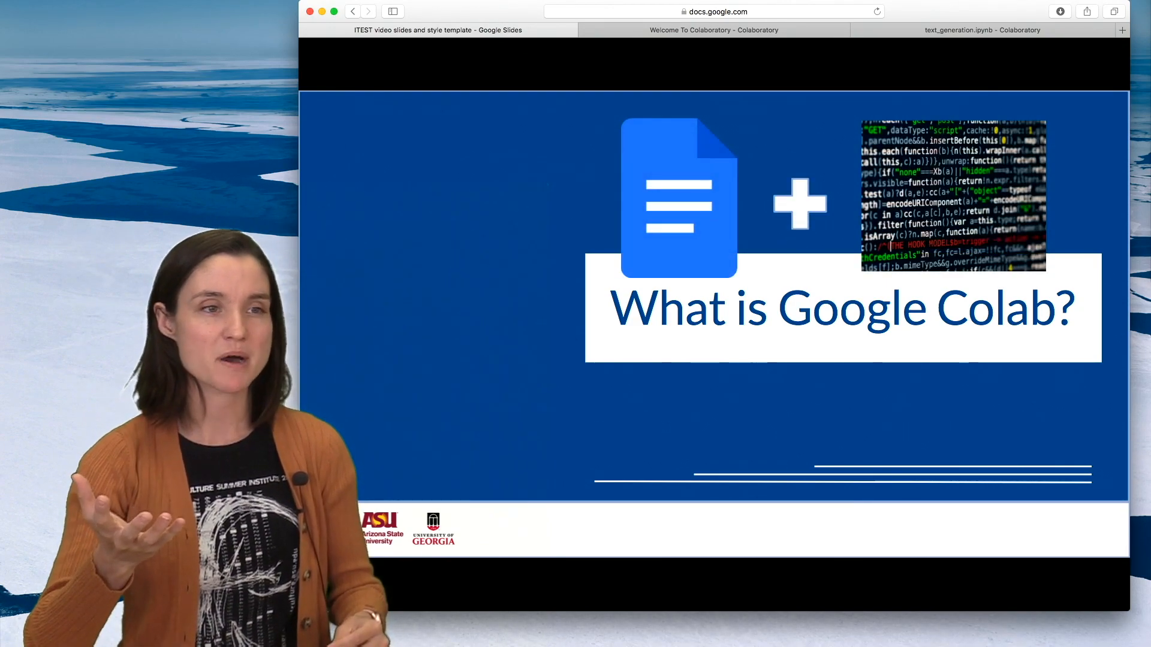
- Switch from the Google Slides presentation to the Welcome To Colaboratory notebook
left_click(714, 30)
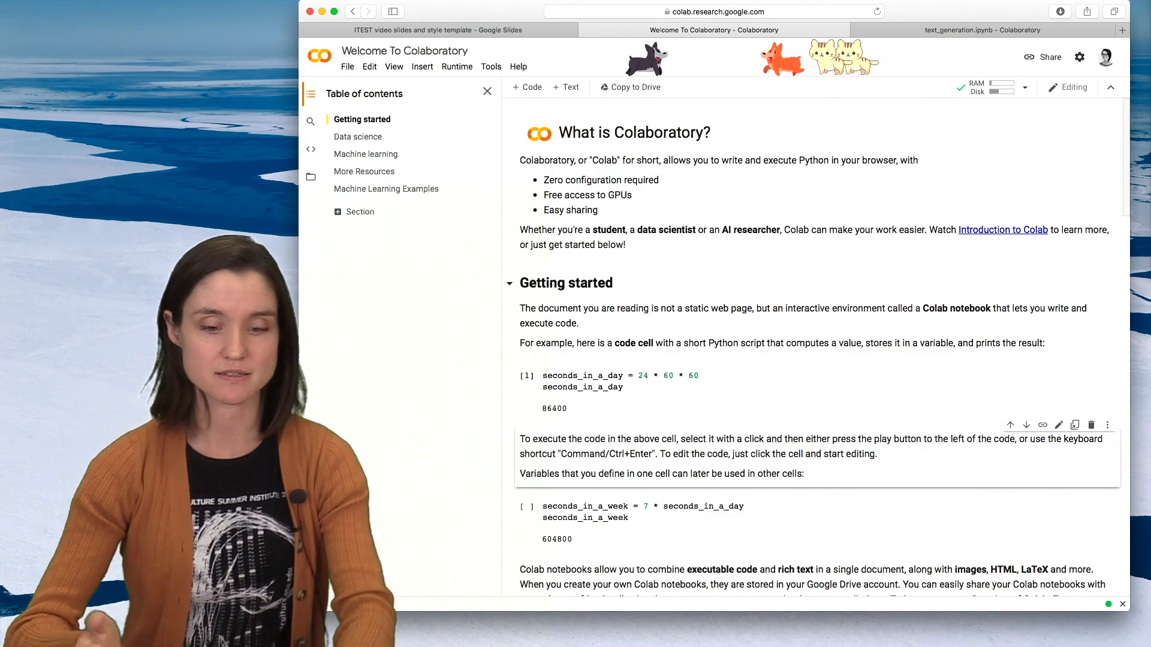
left_click(438, 30)
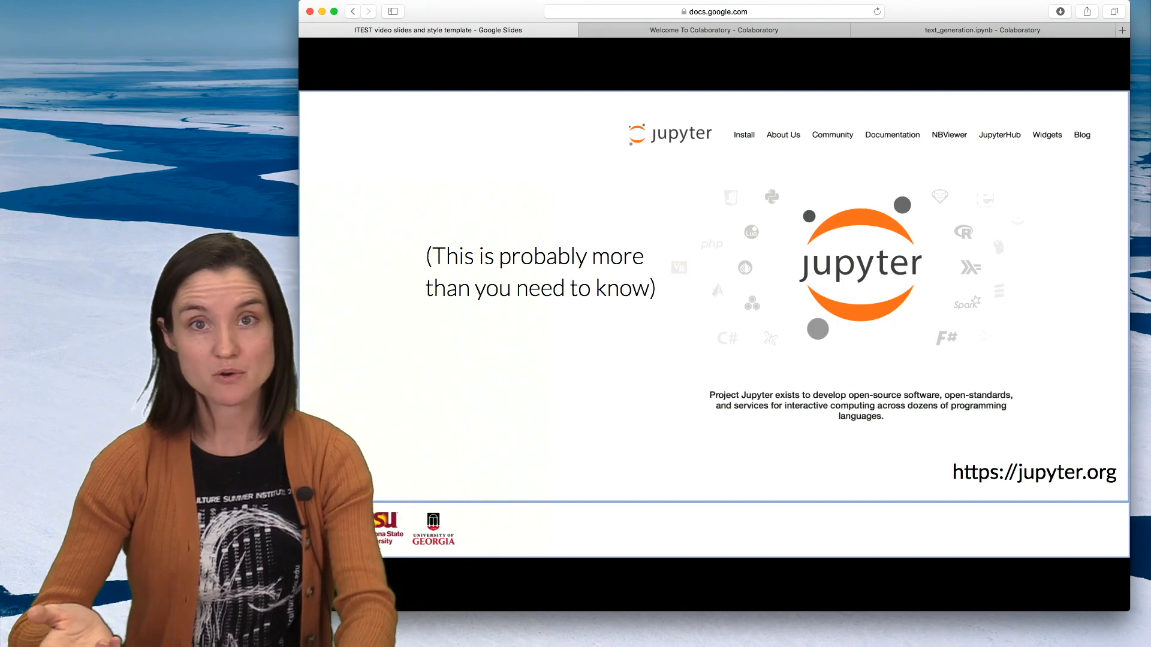
left_click(713, 30)
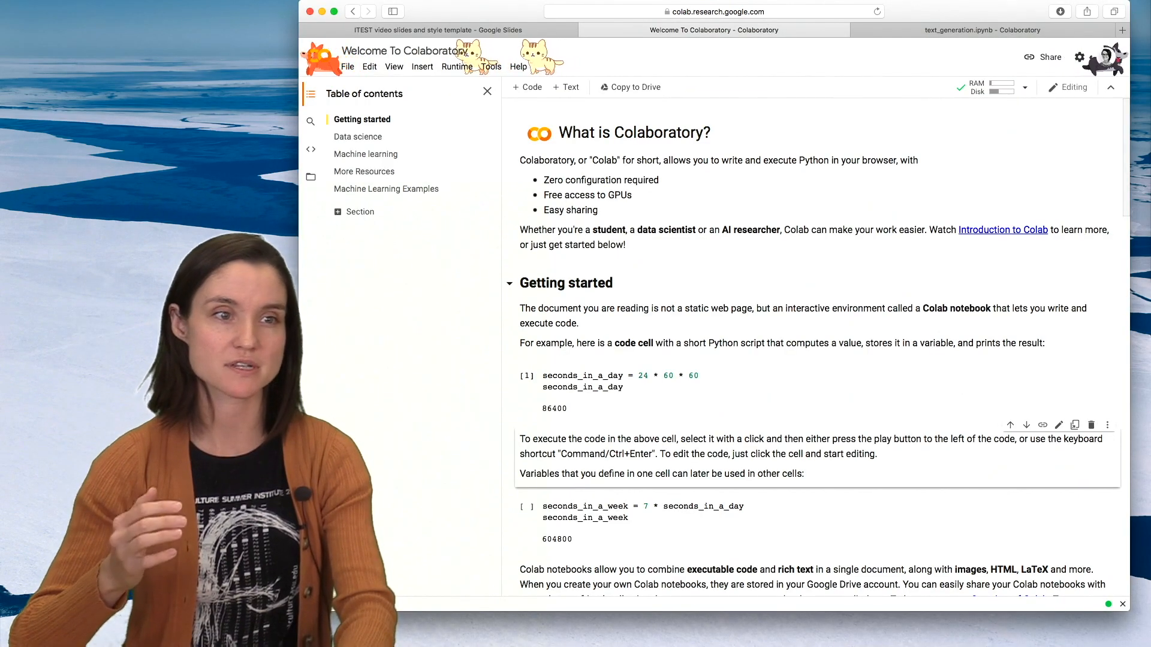
scroll("down", 3)
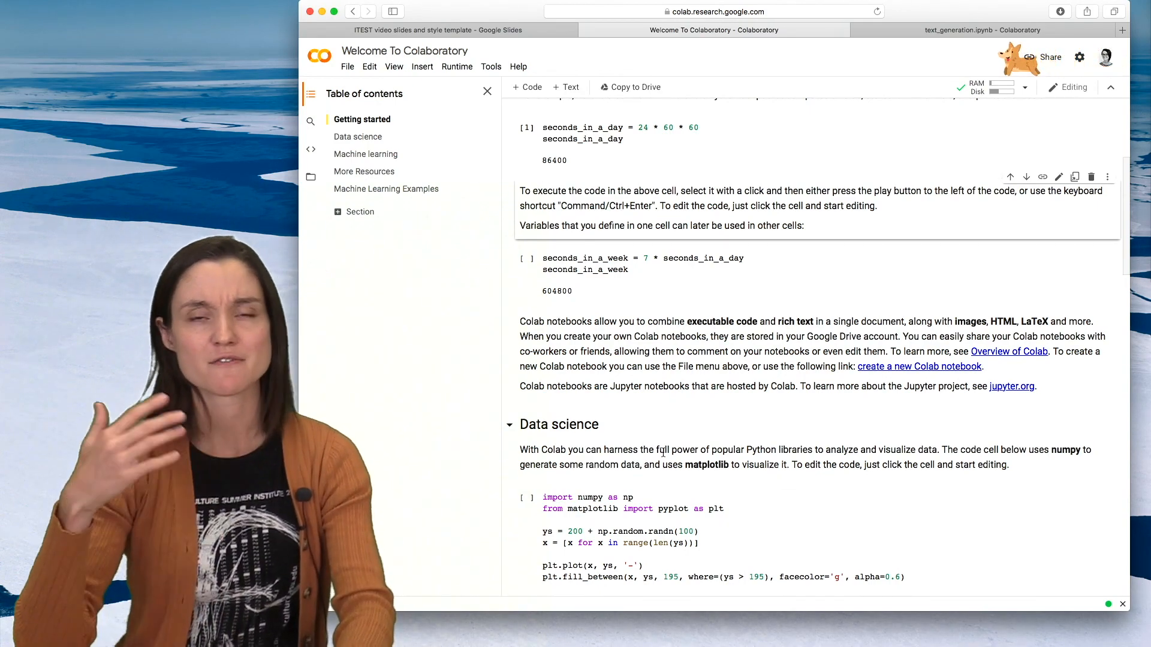
- Return to Google Slides and show the Data Science and Machine learning definitions slide
left_click(438, 30)
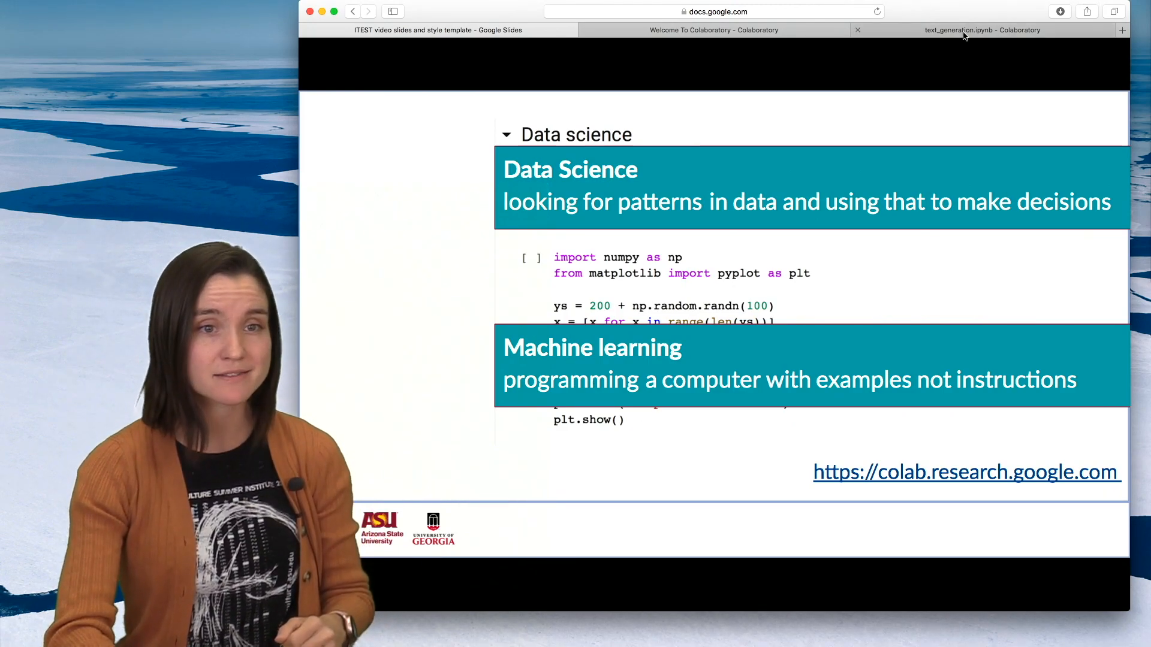
- Switch to text_generation.ipynb, close the Runtime disconnected notice, and scroll into the tutorial
left_click(982, 29)
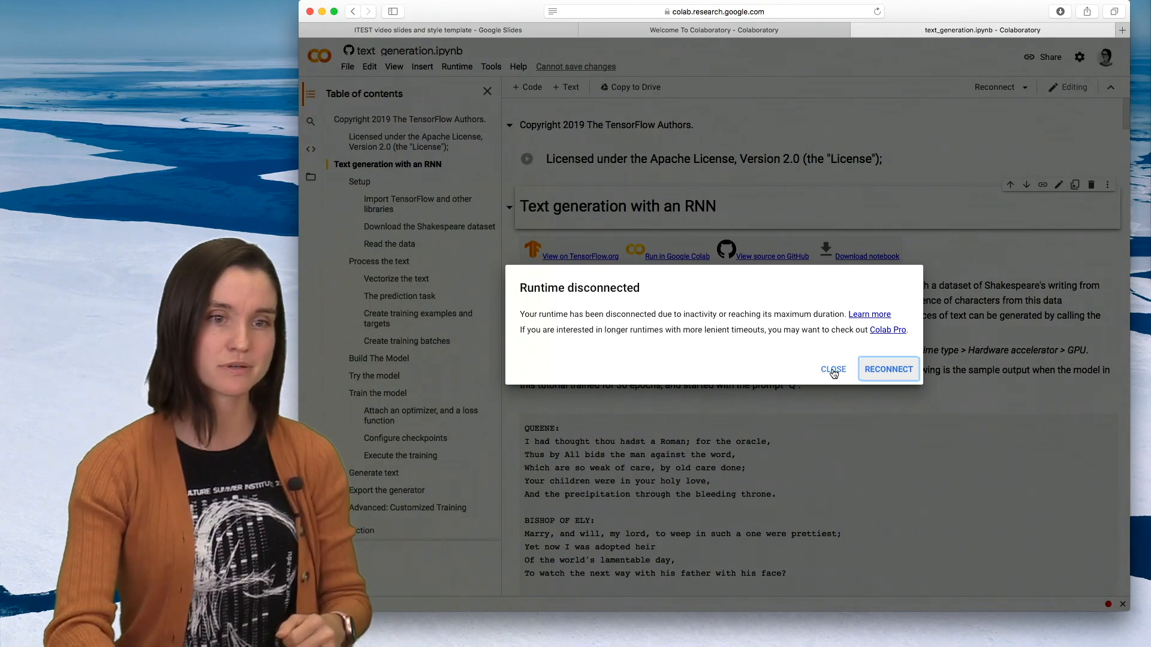
left_click(833, 370)
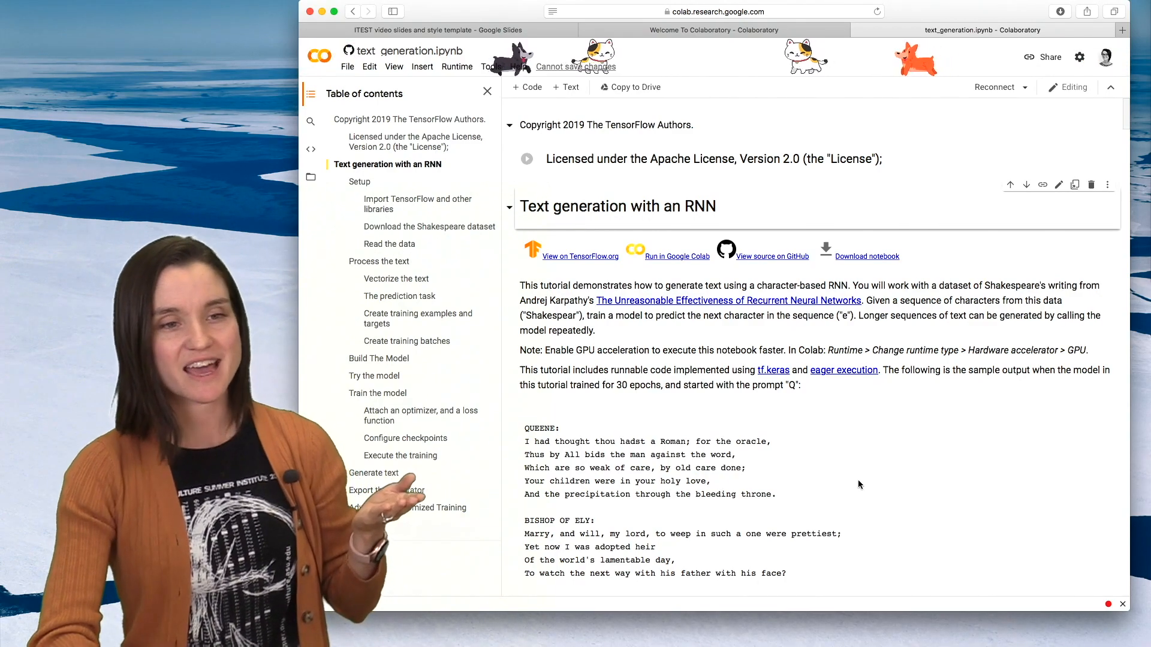
scroll("down", 3)
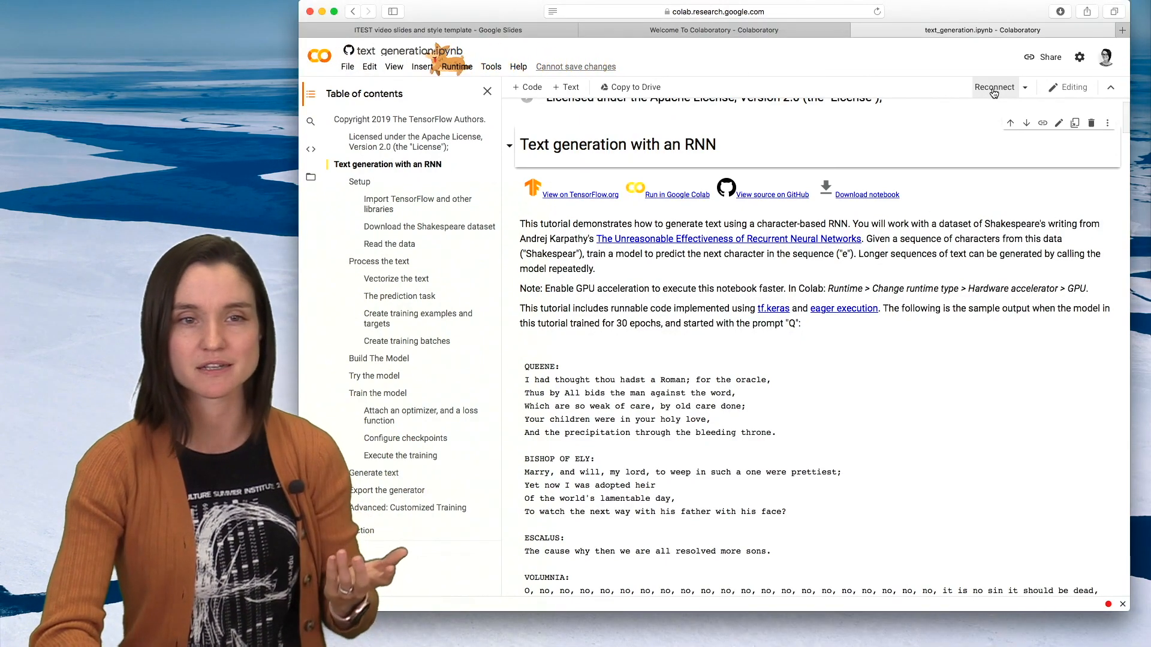
- Reconnect the runtime, run the example_texts cell anyway, and add a text cell below the vocab count
left_click(994, 87)
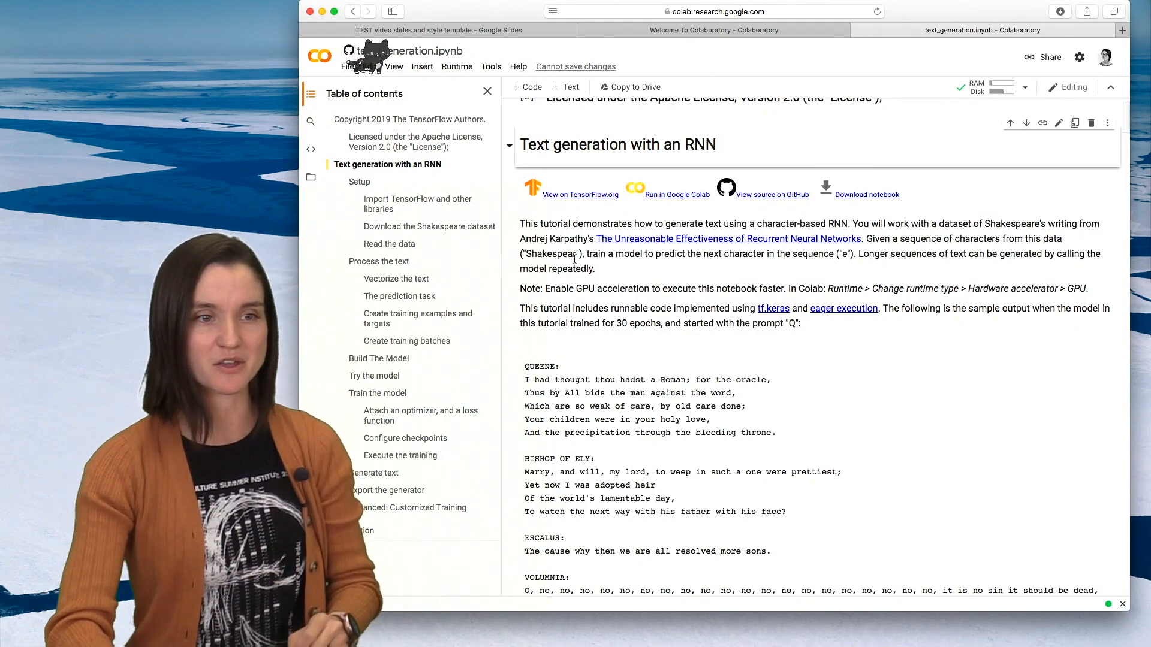
scroll("down", 3)
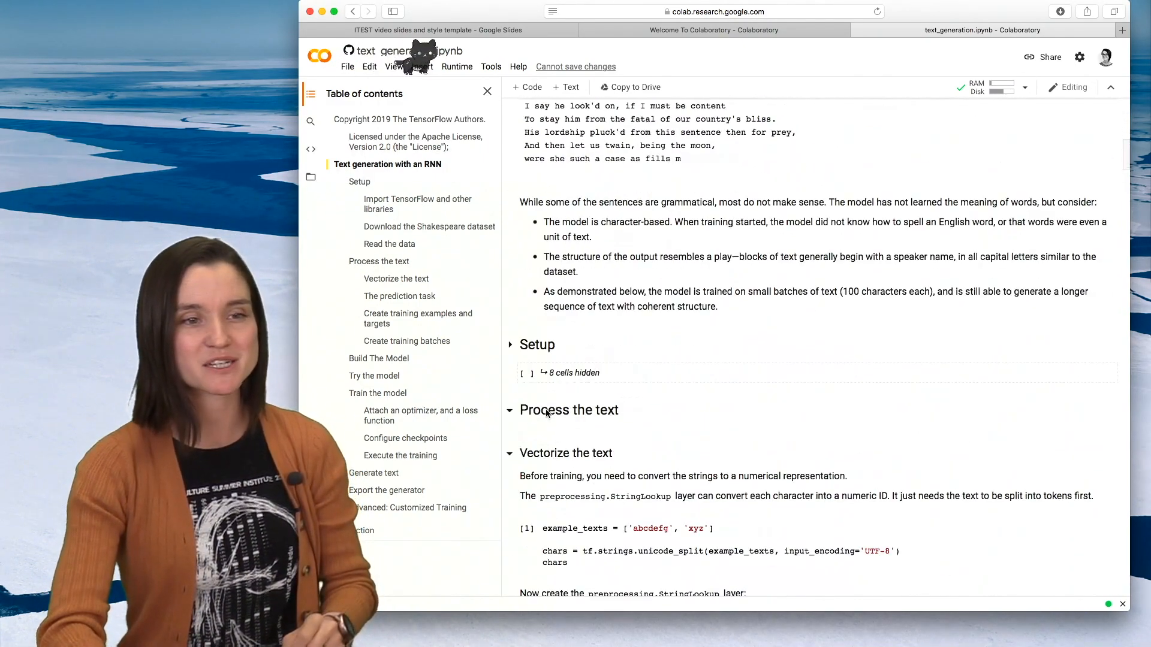
scroll("down", 3)
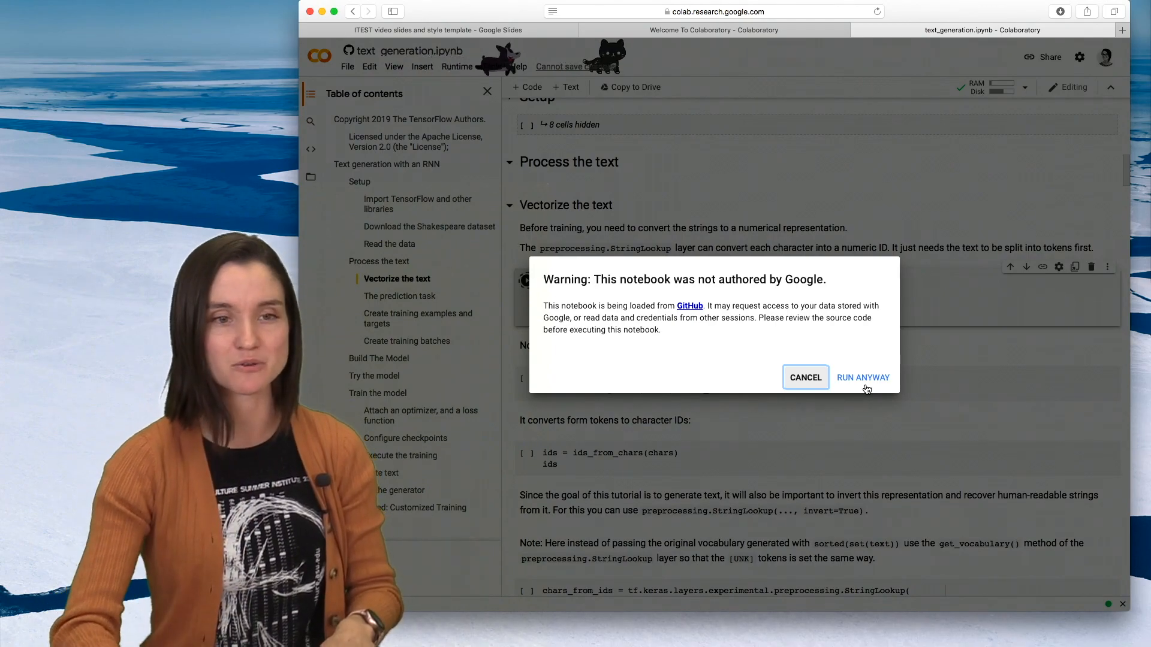
left_click(862, 377)
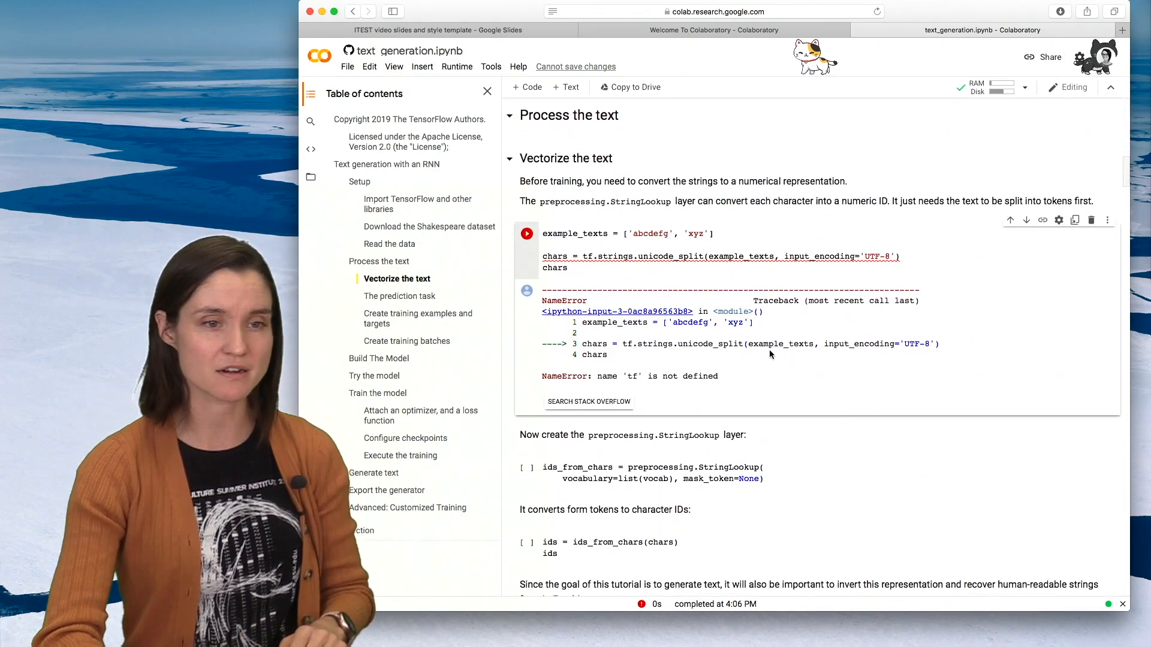
mouse_move(771, 379)
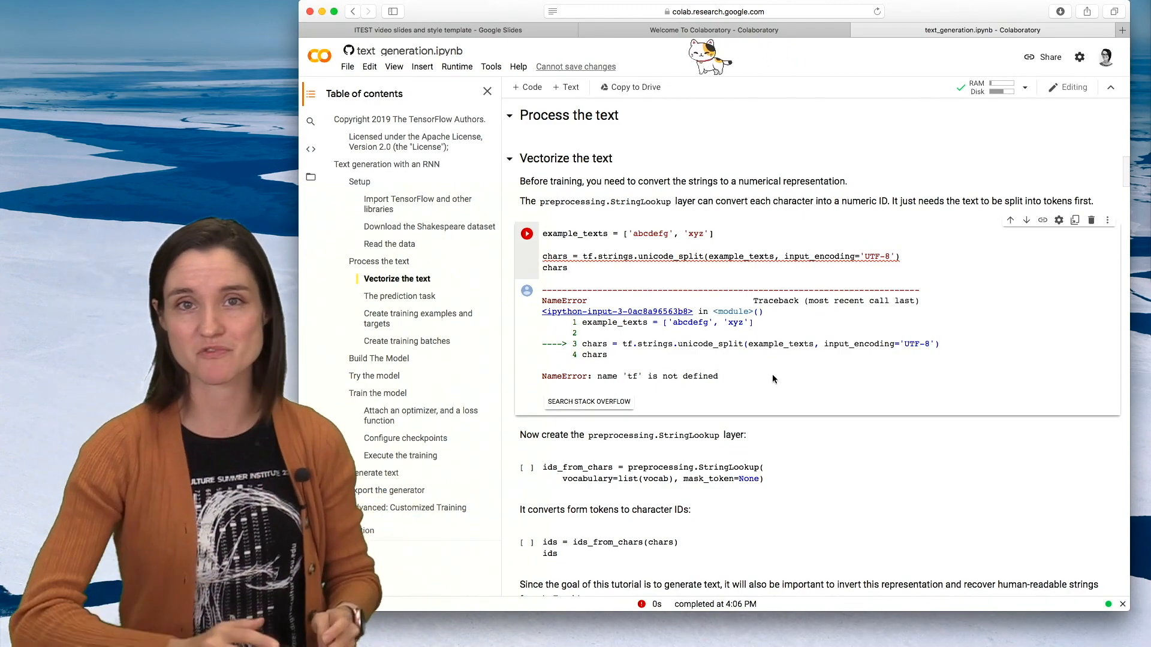
double_click(700, 376)
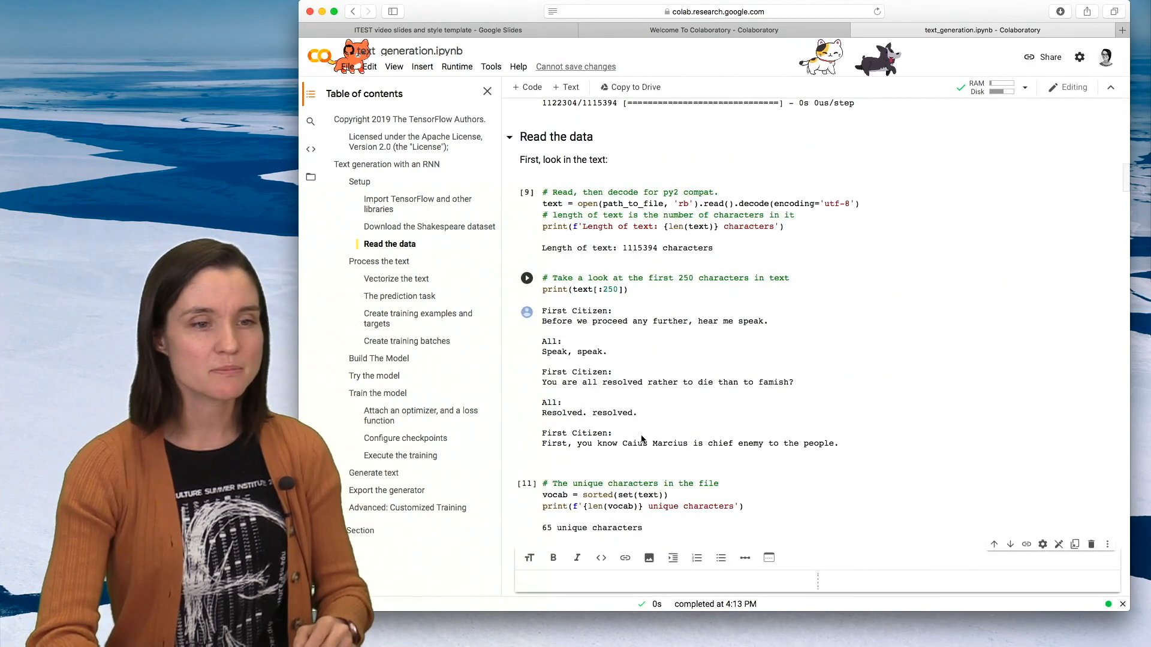
- Type 'Here's a text box' and 'LEarn to code with Google Colab…Machine LEarNING!!!' into the text cell
scroll("down", 3)
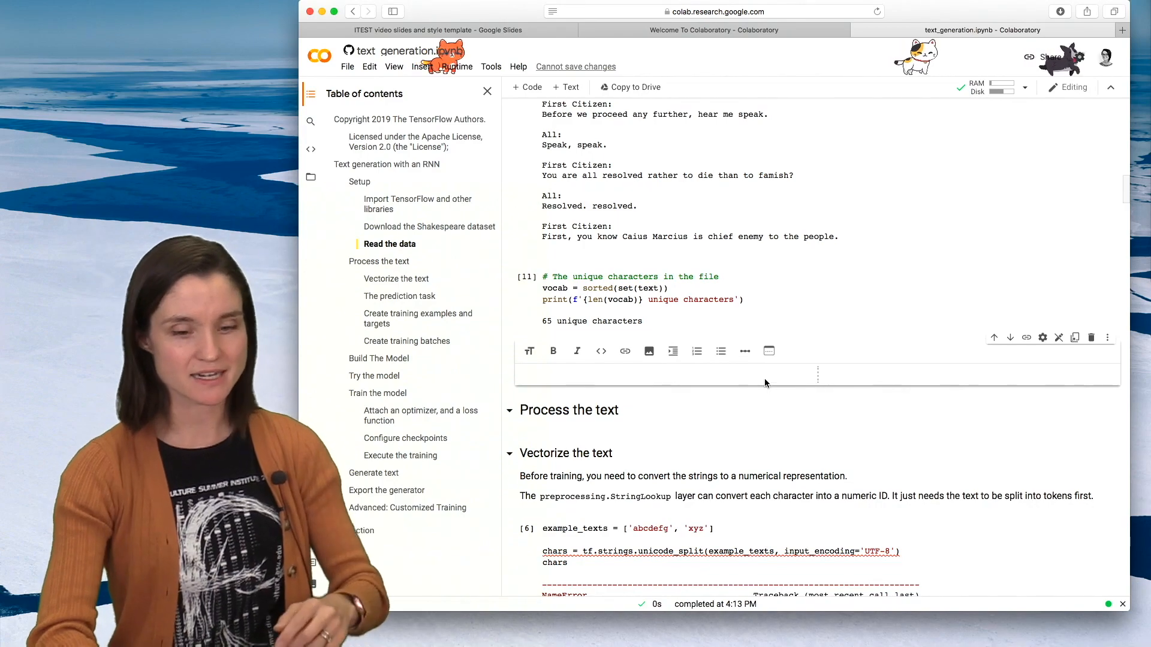
type("Here's")
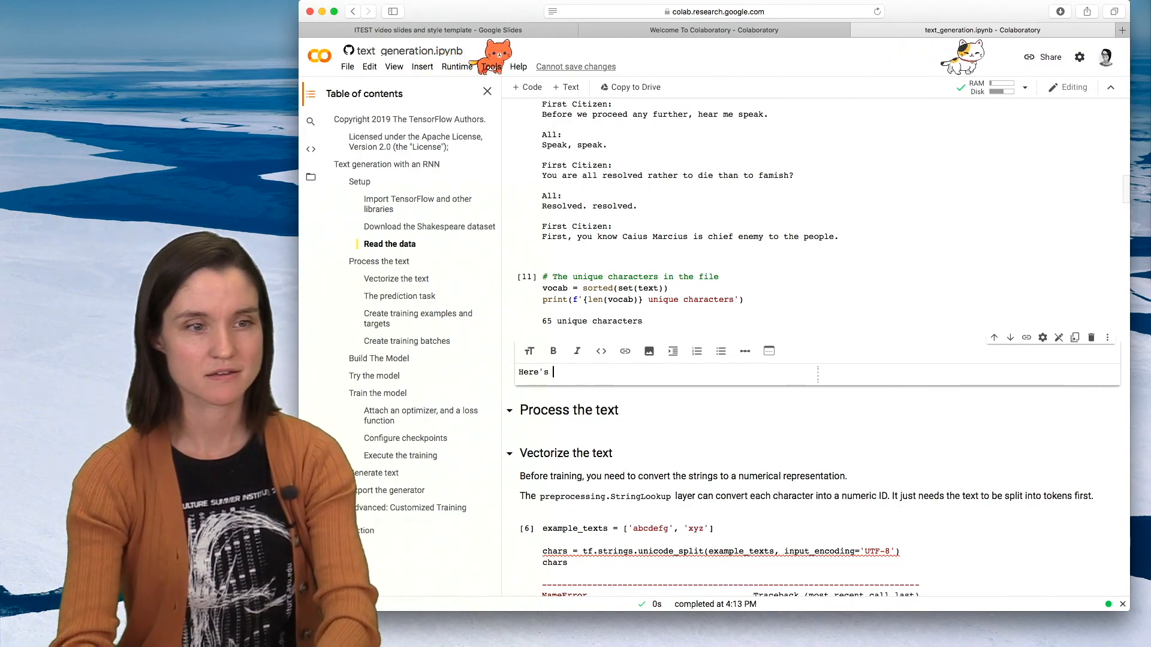
type("a text")
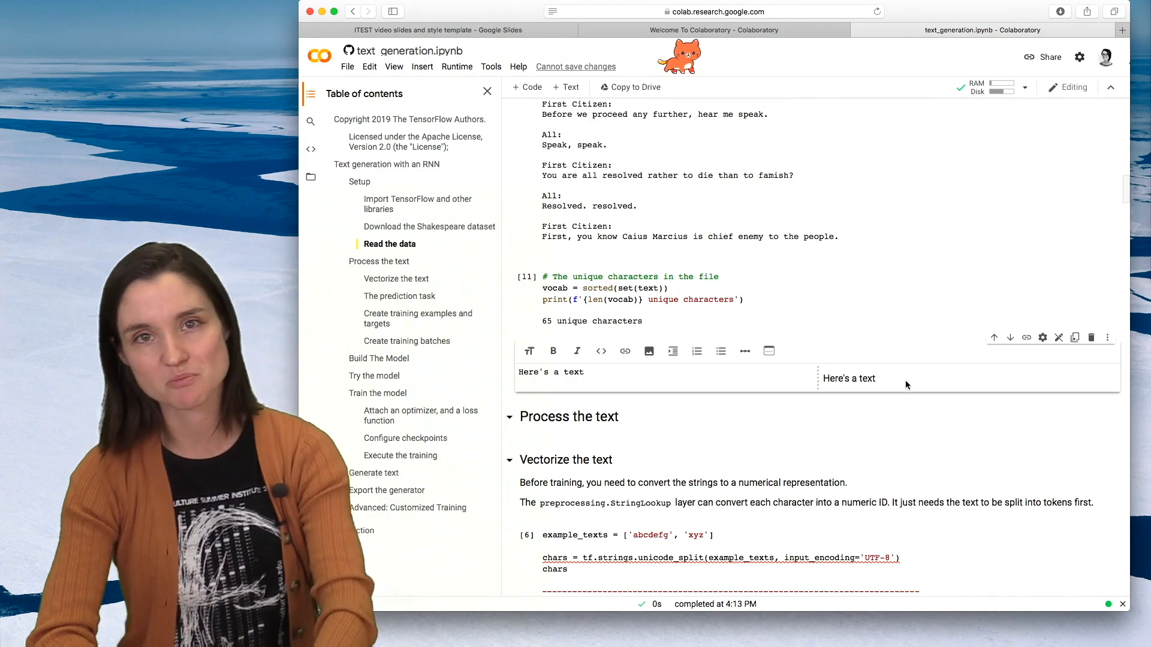
type("box")
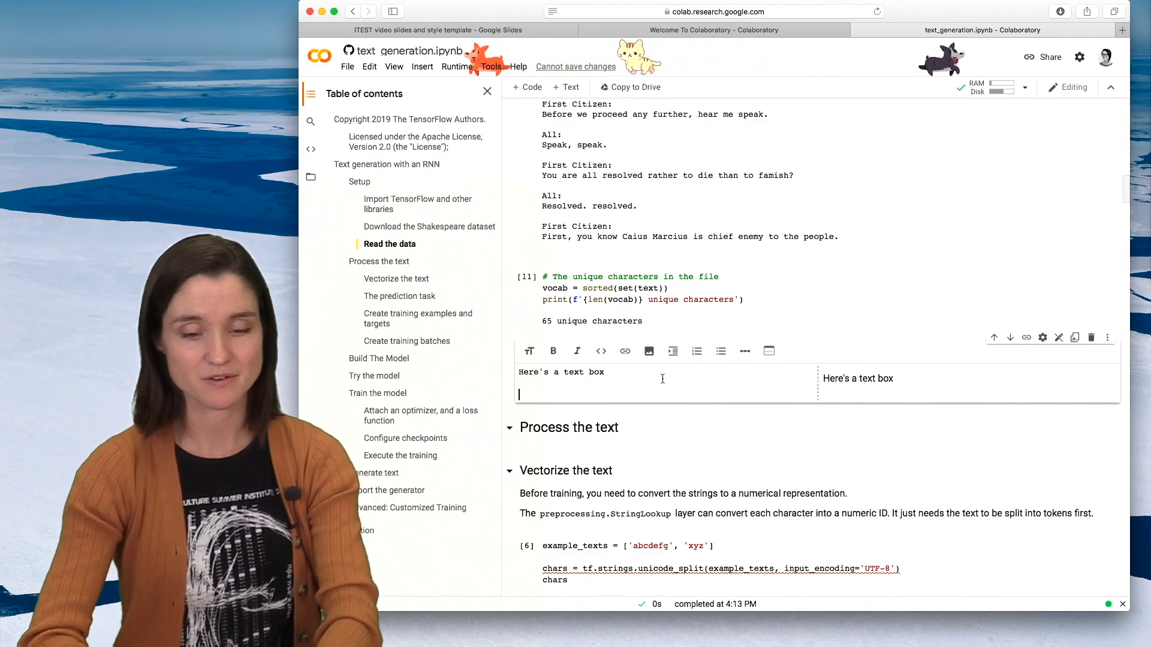
type("LEarn to code with")
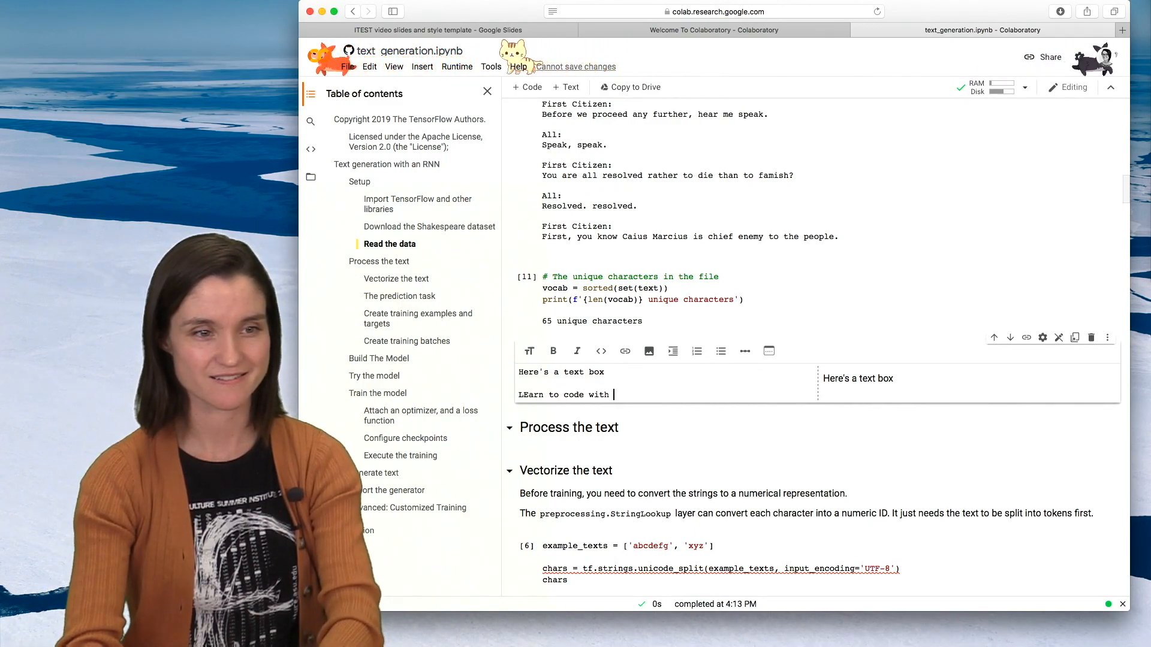
type("Google Colab and Change the world with Machine LEarNING!!!")
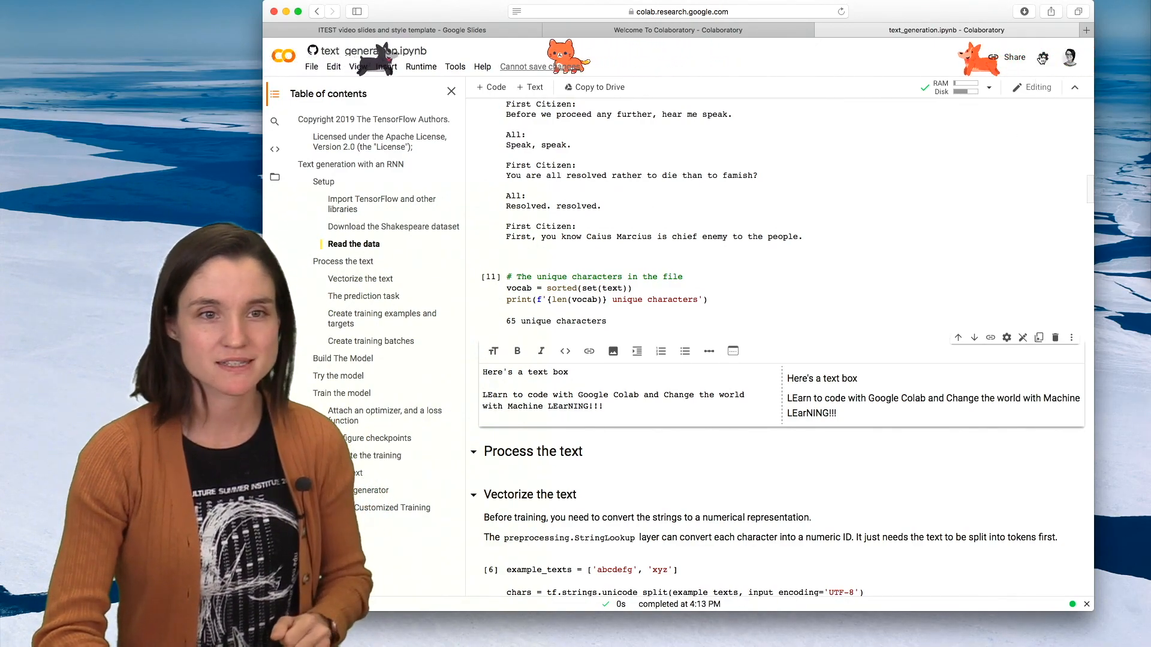
- In Miscellaneous settings, set power level to No power, turn off corgi mode, and save
left_click(1043, 58)
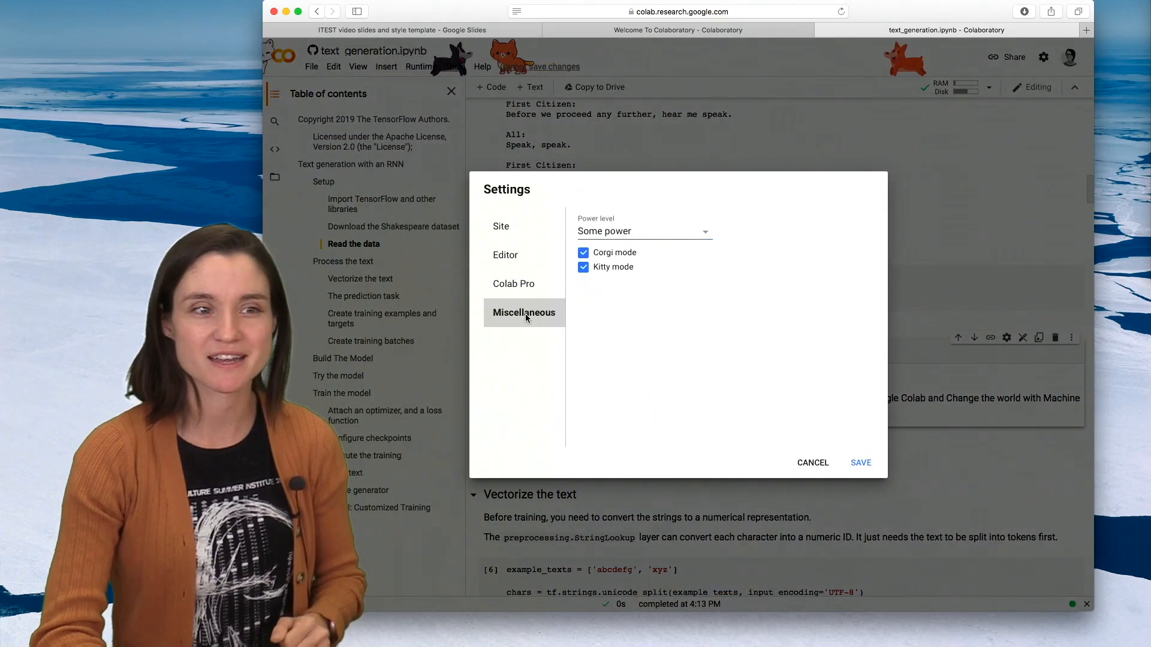
left_click(642, 231)
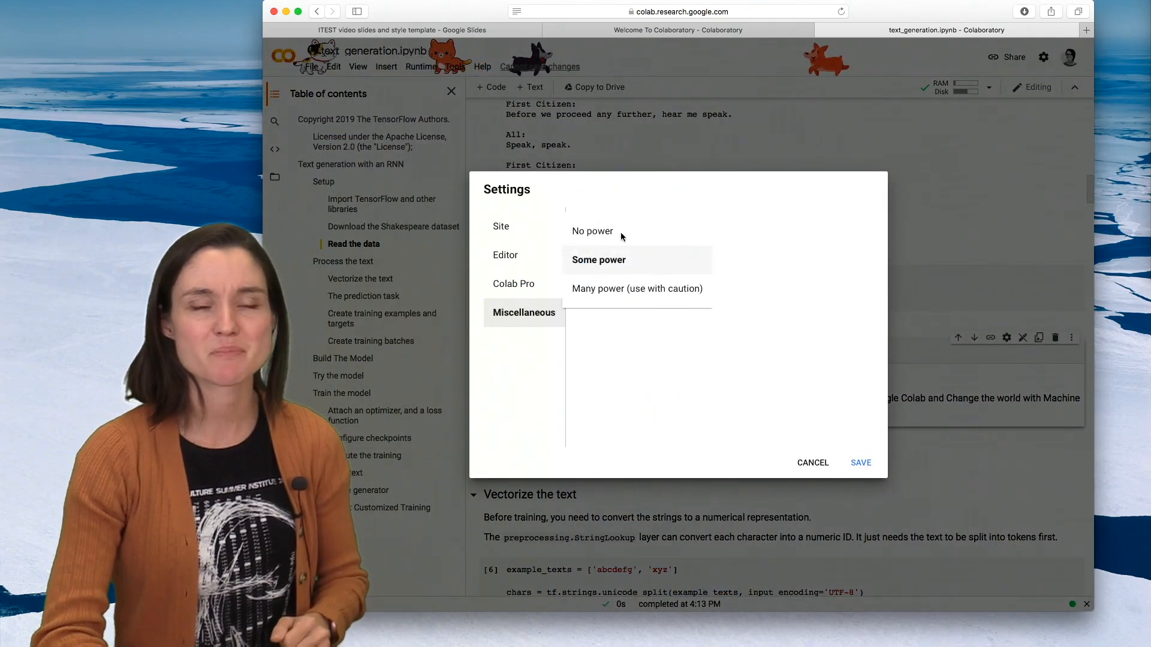
left_click(592, 230)
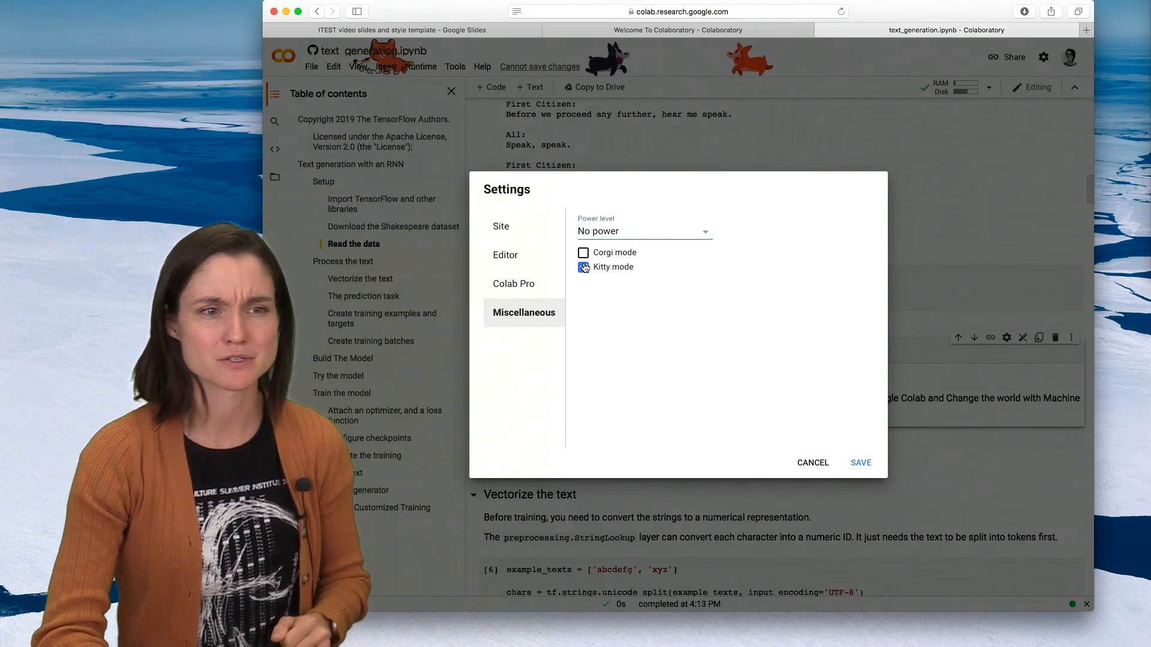
left_click(860, 462)
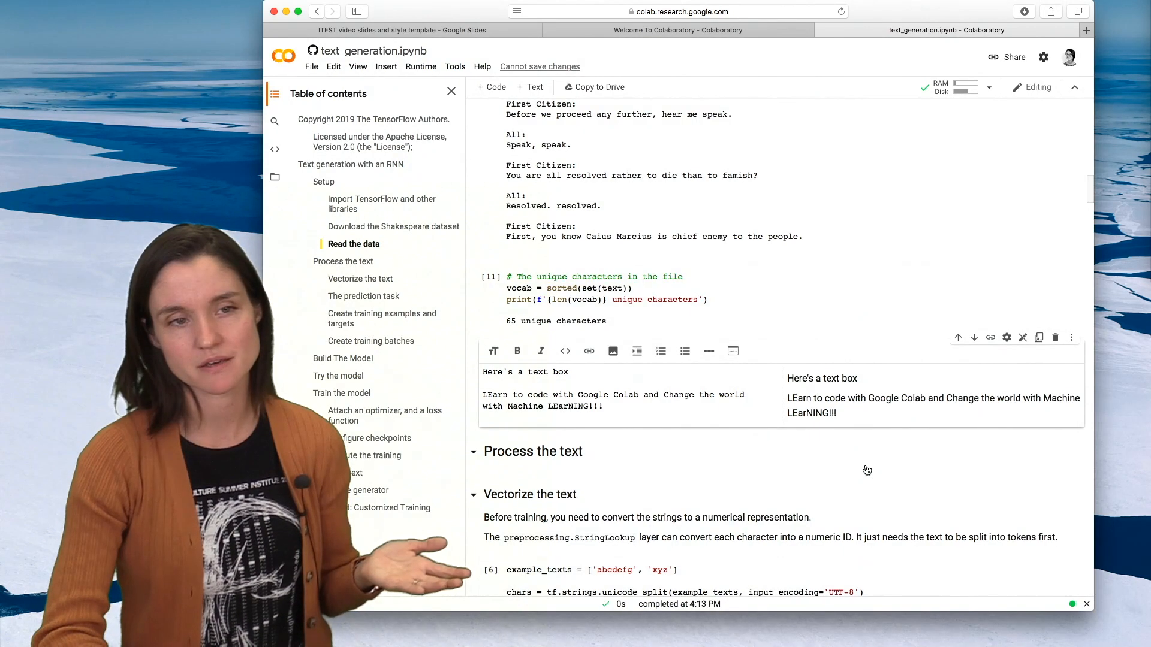